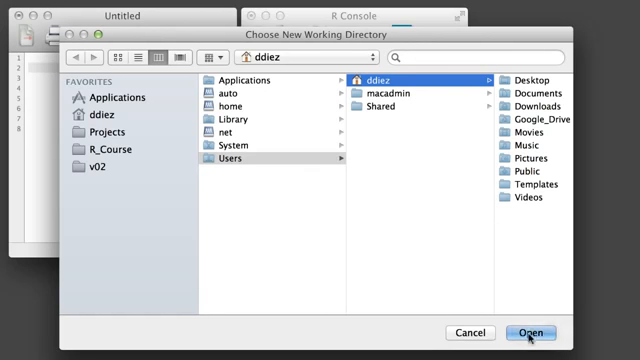
# - Write getwd(), setwd() and list.files() lines, moving the working directory into Google_Drive/Projects
pyautogui.click(528, 333)
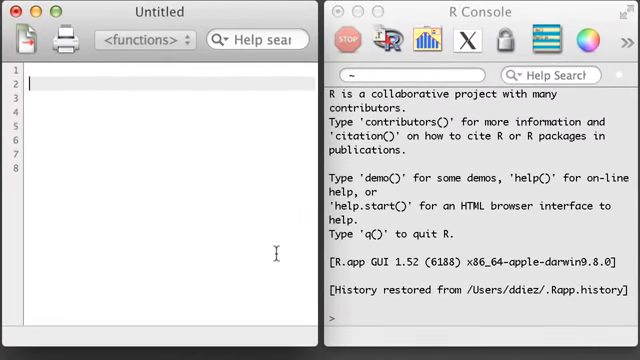
pyautogui.write('getwd(')
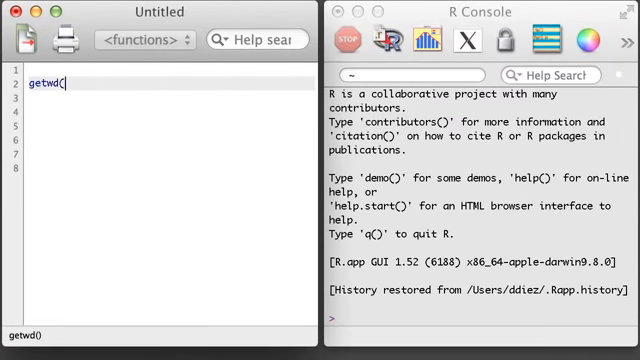
pyautogui.write('setw')
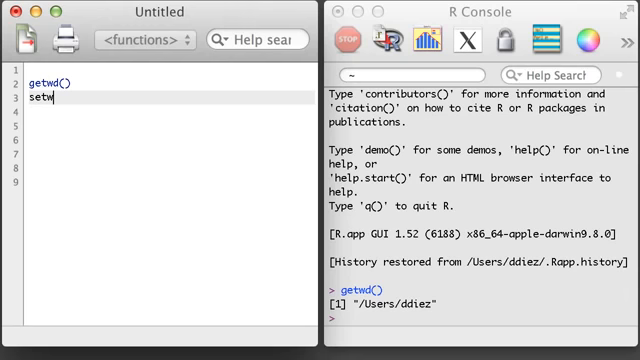
pyautogui.write('("")')
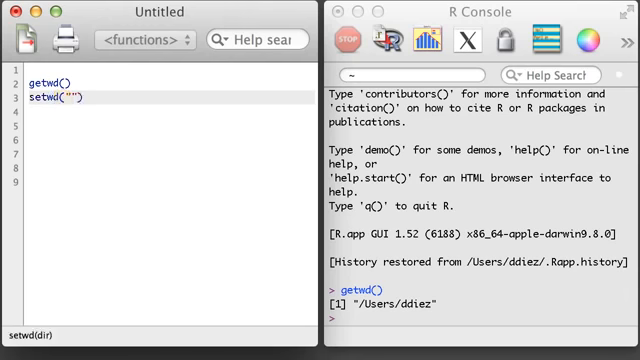
pyautogui.write('list.files(')
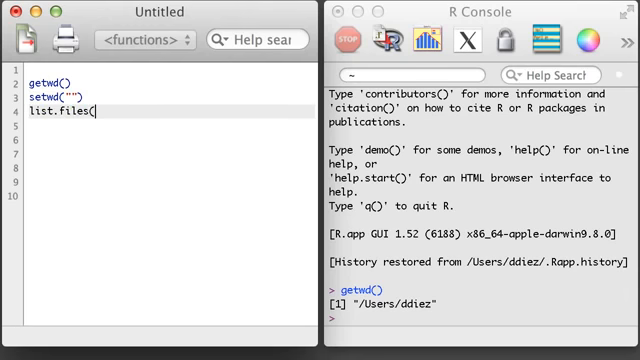
pyautogui.press('Return')
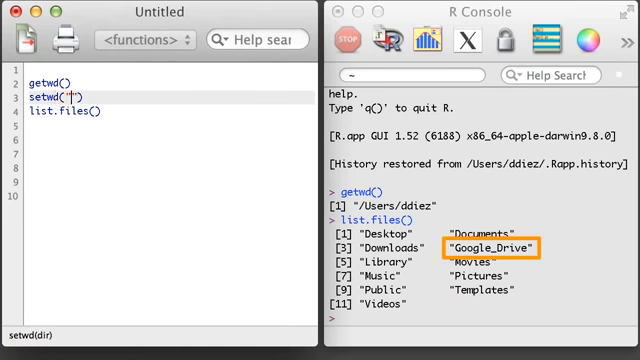
pyautogui.write('Google_Drive')
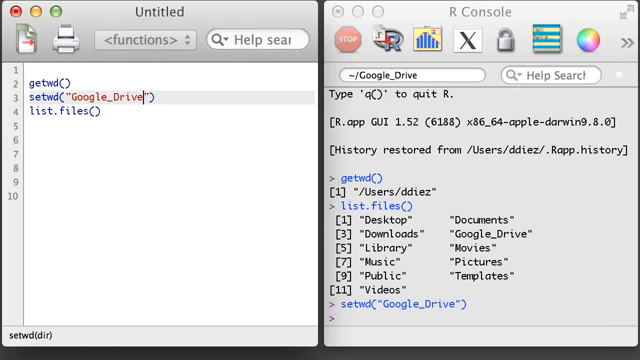
pyautogui.press('Return')
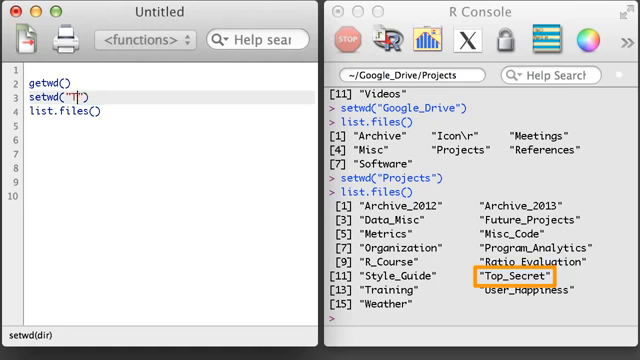
# - Extend the setwd path to Projects/Top_Secret/data, then run setwd, list.files() and getwd()
pyautogui.write('Top_Secret/data')
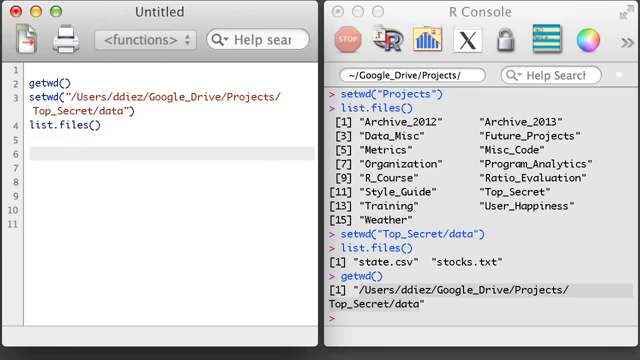
# - Read state.csv into state and run dim(state), showing 51 rows by 12 columns
pyautogui.write('state <-')
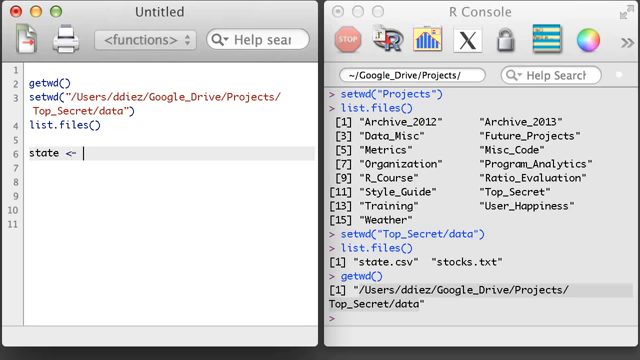
pyautogui.write('read.csv(')
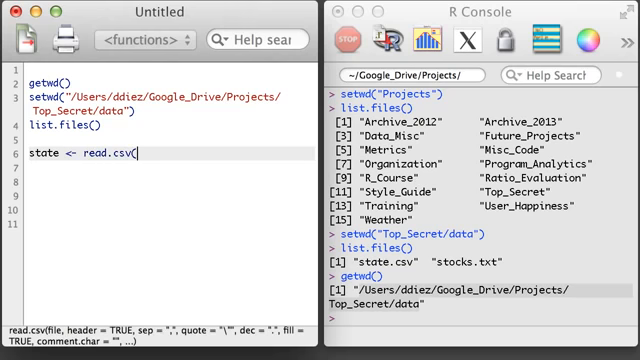
pyautogui.write('"state.csv')
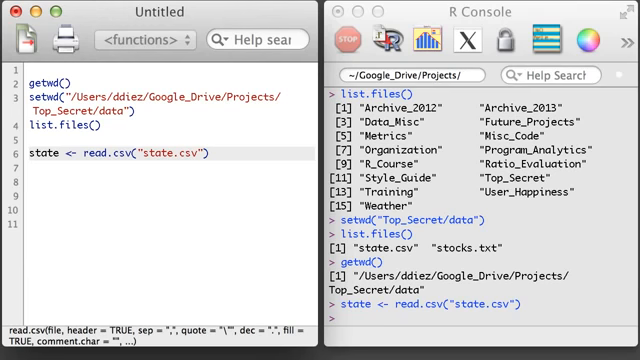
pyautogui.write('d')
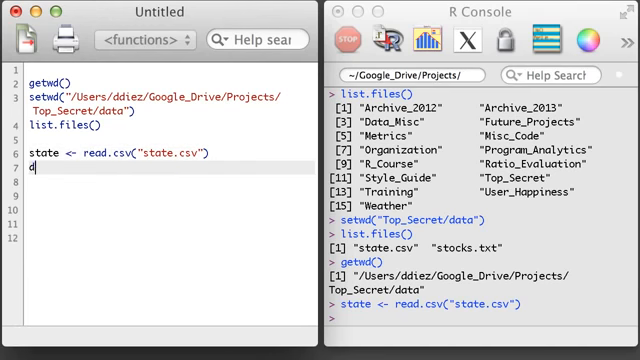
pyautogui.write('dim(state)')
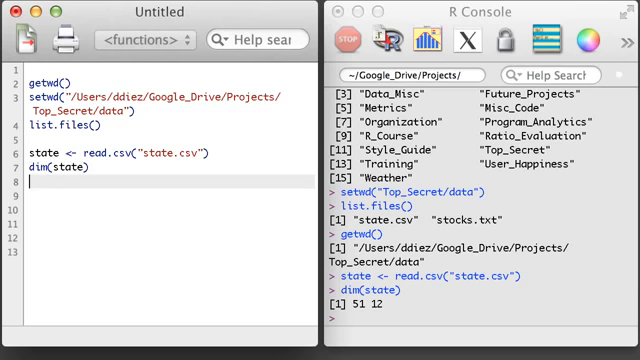
# - Show state's first two rows with head(state, 2) and its length of 12
pyautogui.write('head(st')
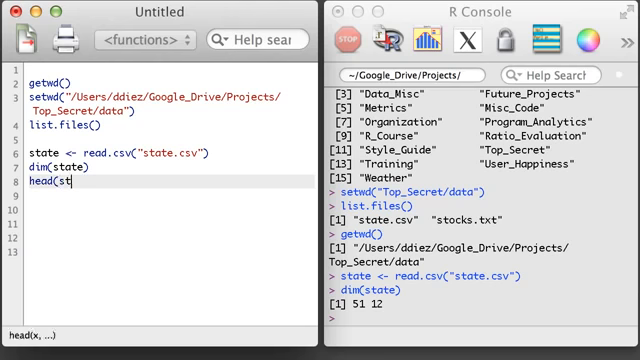
pyautogui.write('ate, 2)')
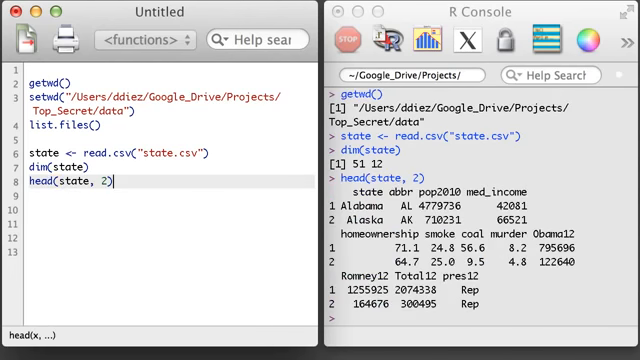
pyautogui.write('lengt')
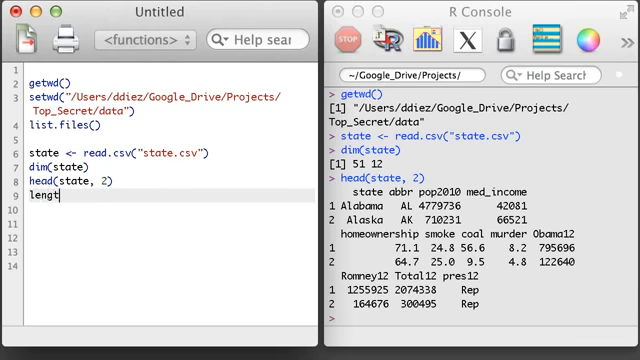
pyautogui.write('h(state)')
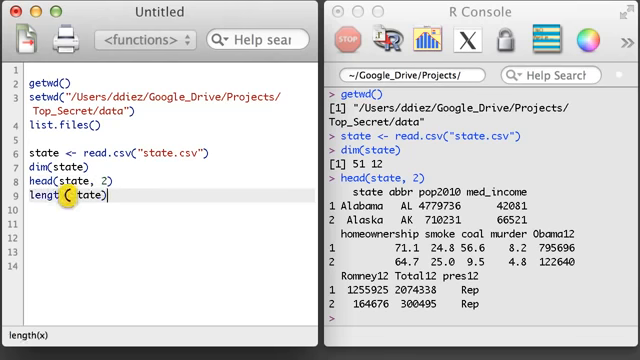
pyautogui.press('Return')
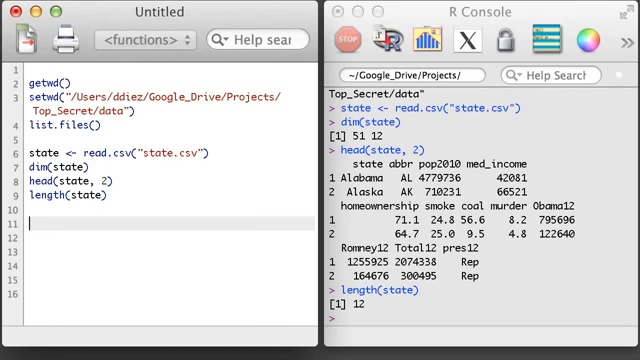
# - Print rows 2–4 with columns 5–10, then the first column's 51 state names
pyautogui.write('state[2:')
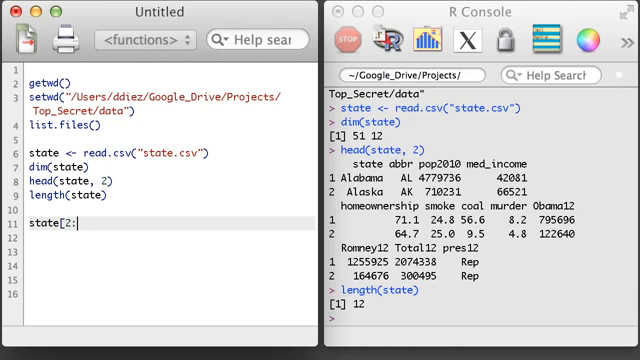
pyautogui.write('4,5:10]')
pyautogui.click(169, 237)
pyautogui.write('state')
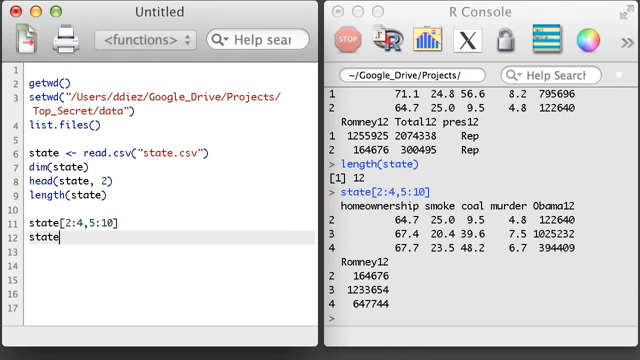
pyautogui.write('[,1]')
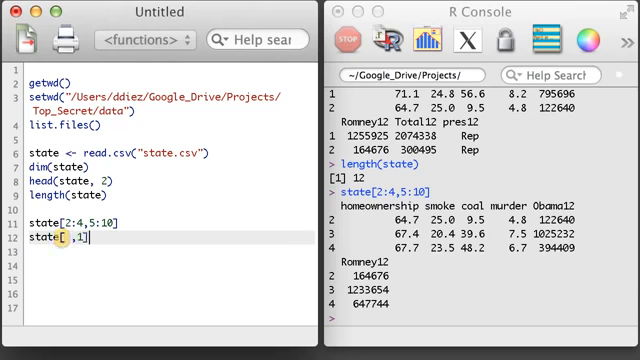
pyautogui.press('Return')
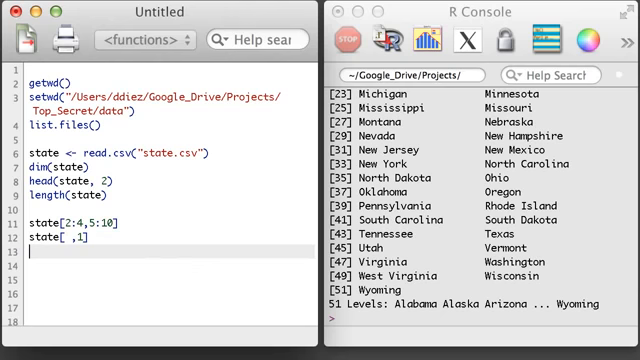
# - Run names(state) and state$smoke, get mean smoke 21.01961, and add sd(state$smoke)
pyautogui.write('names(state')
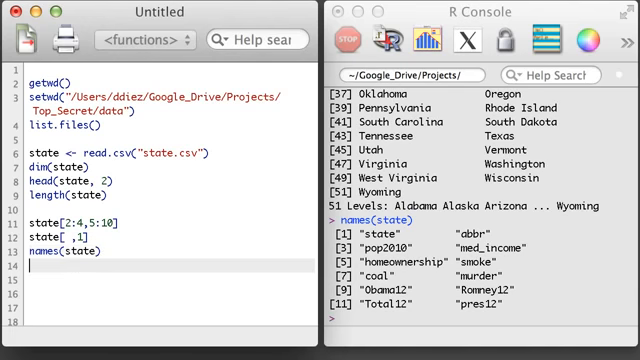
pyautogui.write('state$smoke')
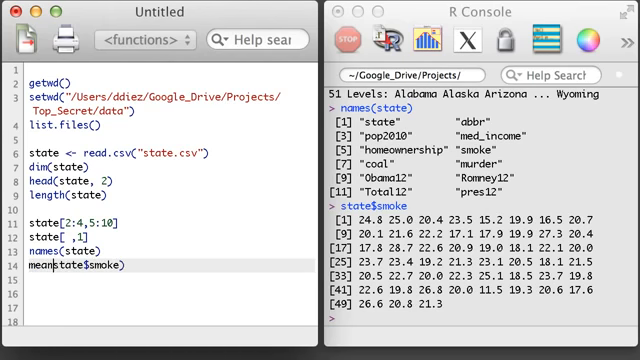
pyautogui.press('Return')
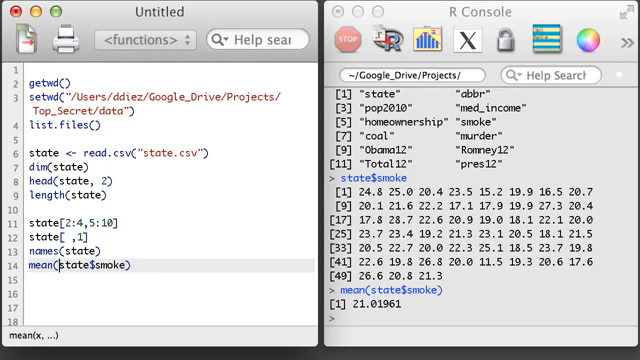
pyautogui.press('Return')
pyautogui.write('sd(state$smoke')
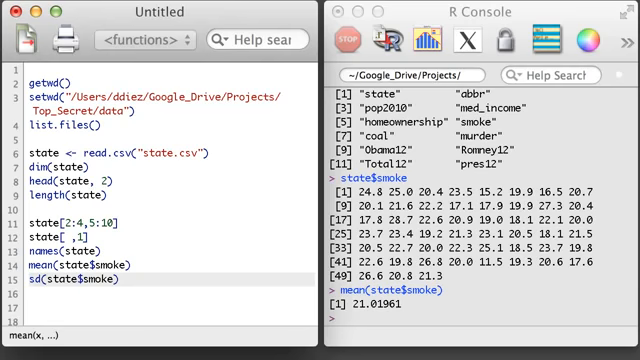
pyautogui.write('subset(state, s')
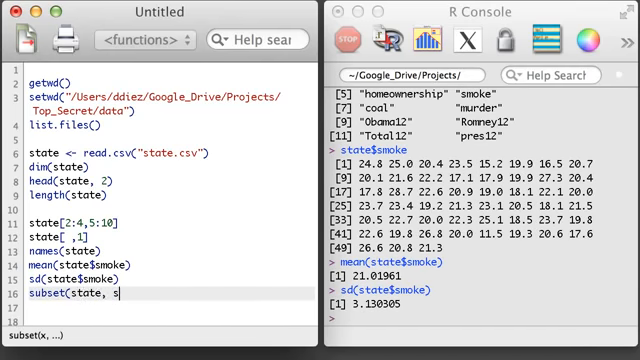
# - Save states with smoke > 25 as high.smoking, display them, then show only abbr and smoke
pyautogui.write('moke > 25)')
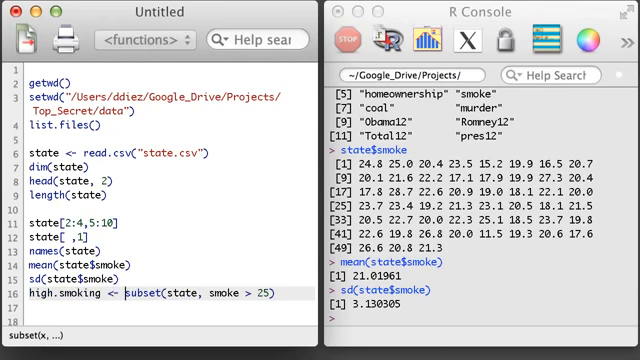
pyautogui.write('high.smoking')
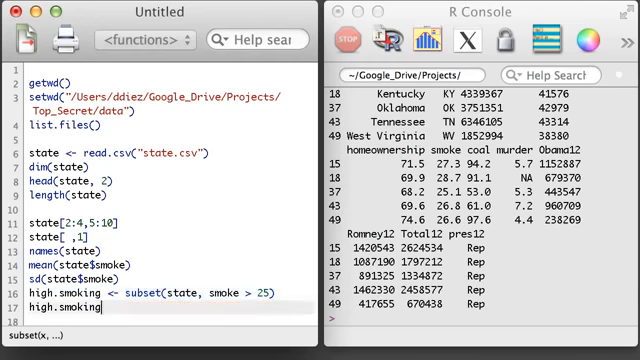
pyautogui.write('subset(state, smoke > 25, select=c(')
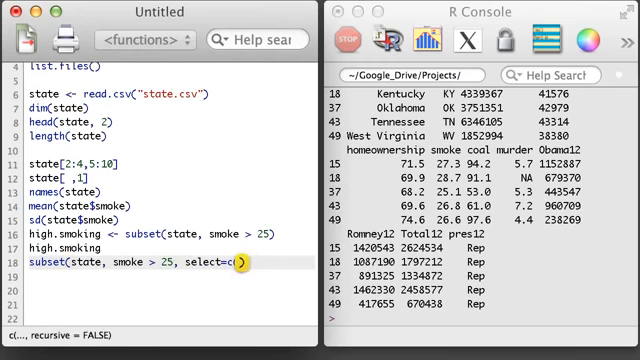
pyautogui.write('("abbr", "smoke")')
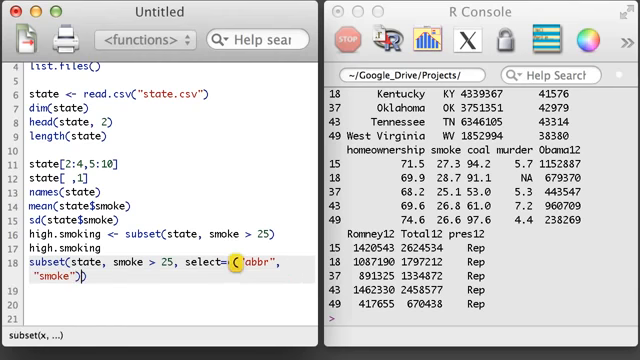
pyautogui.press('Return')
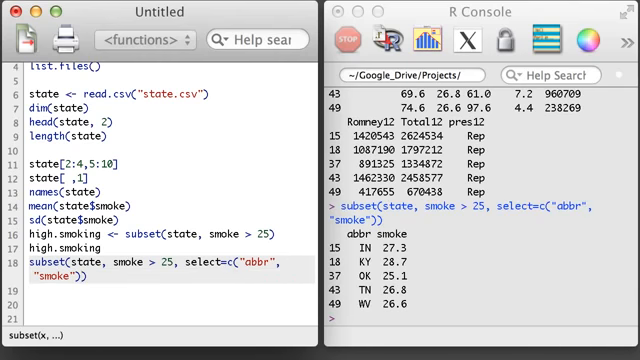
# - Print state$pres12 as a Dem/Rep factor, then wrap that line in as.character()
pyautogui.write('state$pr')
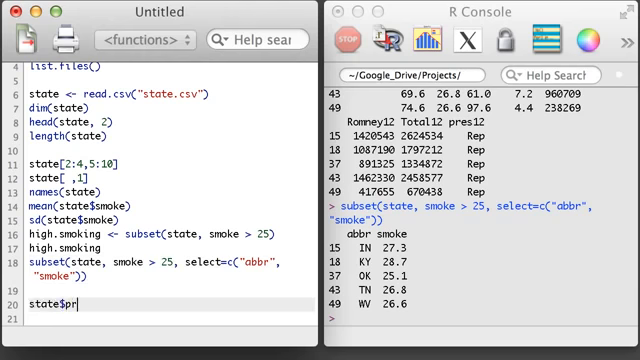
pyautogui.write('es12')
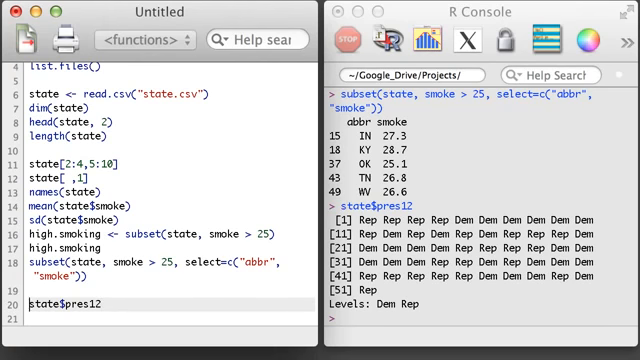
pyautogui.write('as.character')
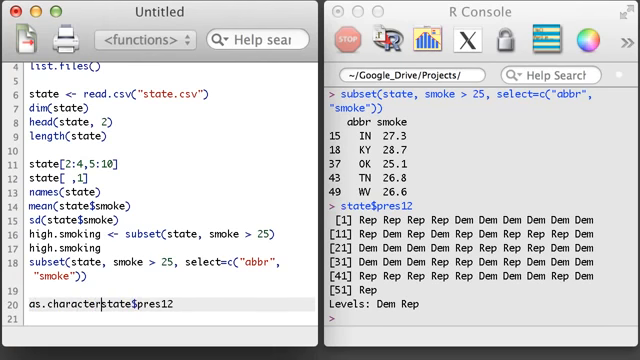
pyautogui.write('(')
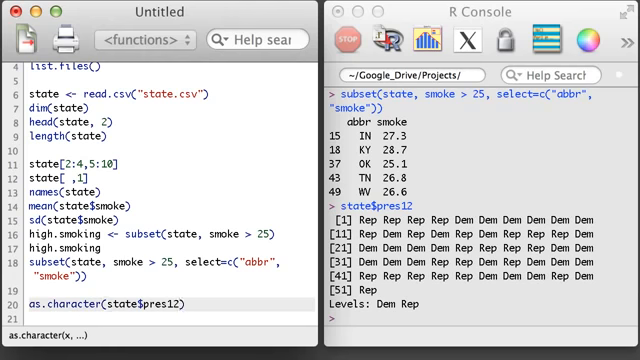